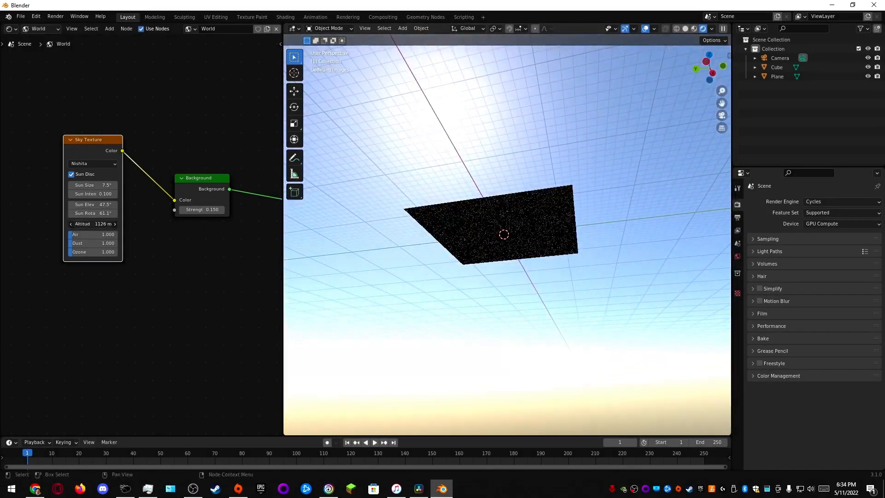
# Light the F-22 jet with the Aviation Skies sky setup, adjusting sun, air, dust and ozone
pyautogui.moveTo(502, 234); pyautogui.dragTo(592, 253)
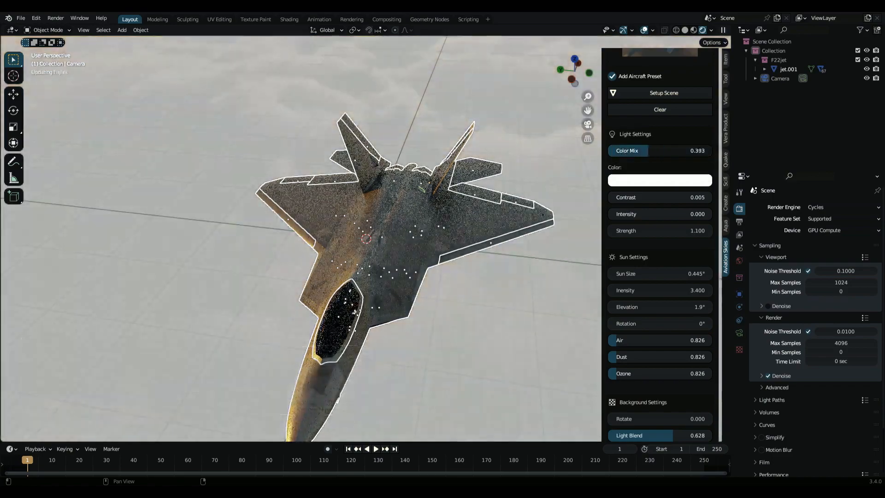
# Return to the Layout workspace to view the flying-wing drone above the clouds
pyautogui.click(288, 18)
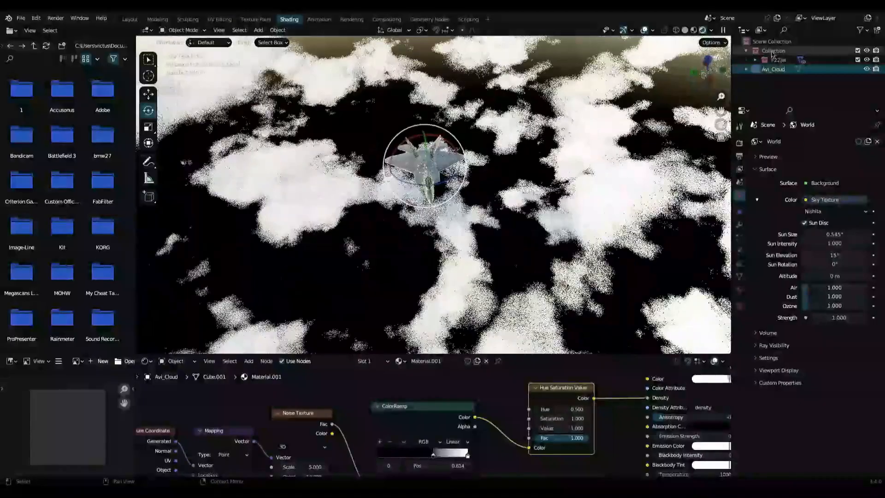
pyautogui.click(128, 18)
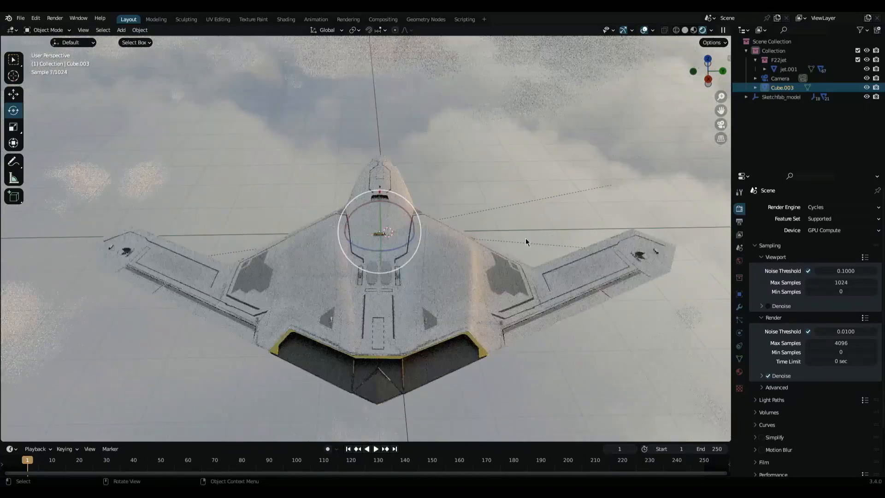
pyautogui.click(739, 220)
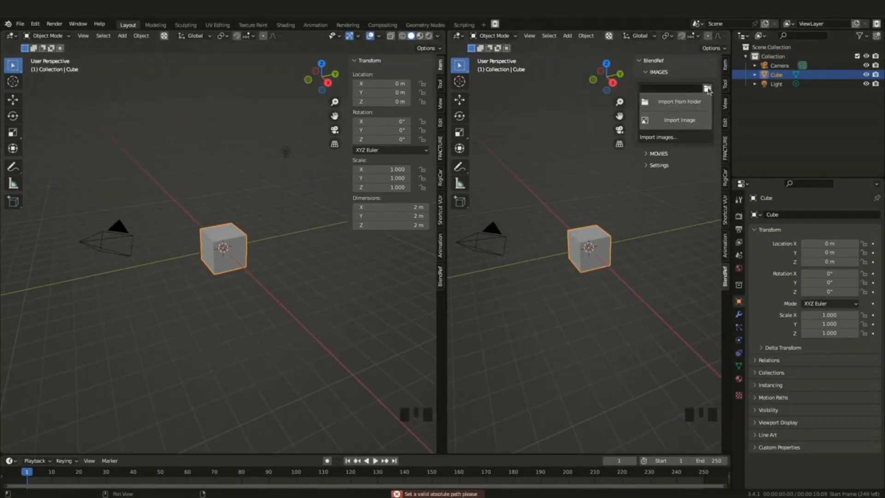
# Import a folder of head reference images with BlendRef into the top viewport
pyautogui.click(679, 102)
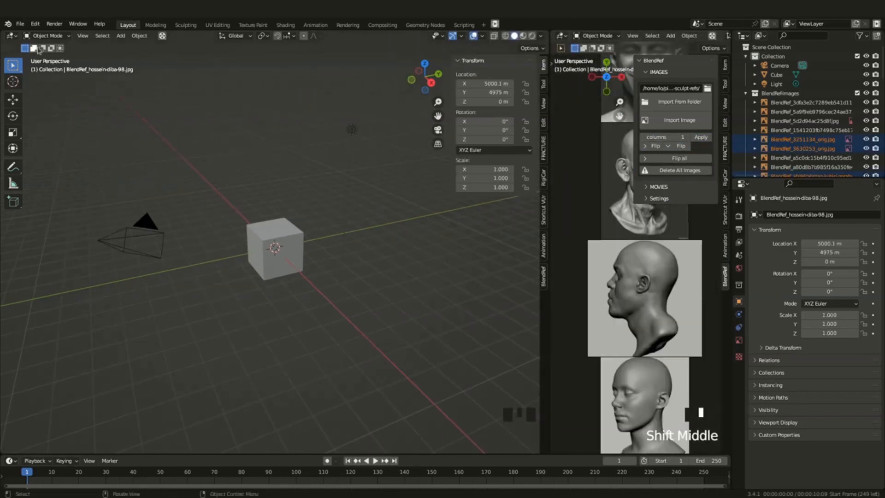
pyautogui.scroll(-3)
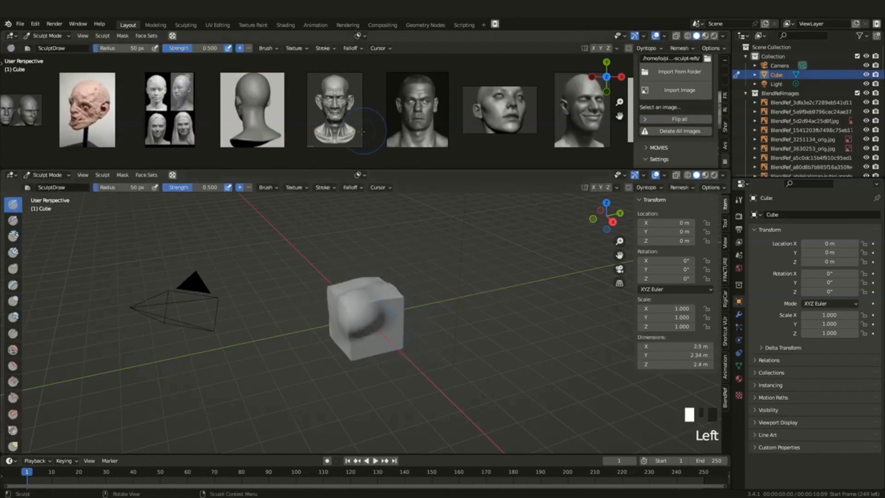
# Delete all docked head reference images from the BlendRef panel
pyautogui.scroll(-3)
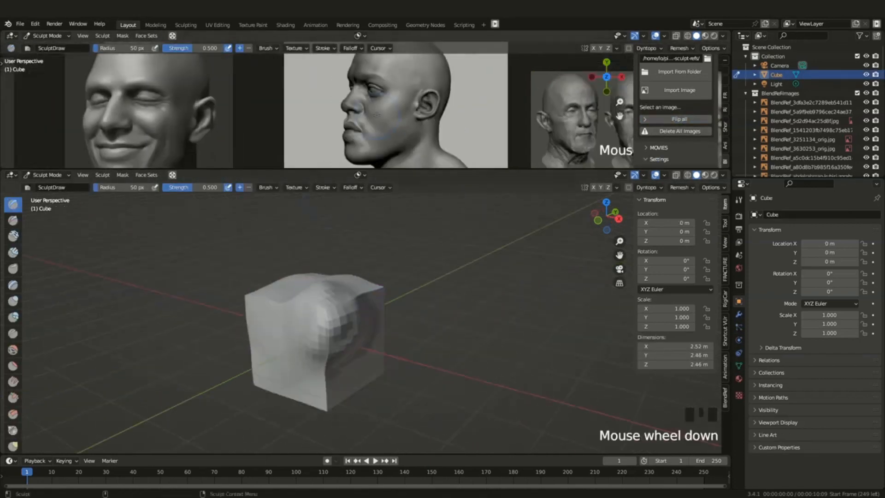
pyautogui.click(678, 90)
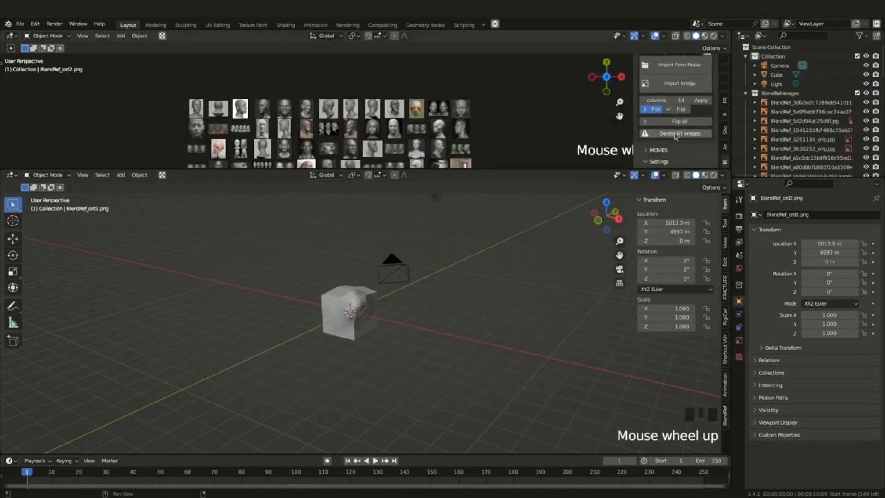
pyautogui.click(658, 83)
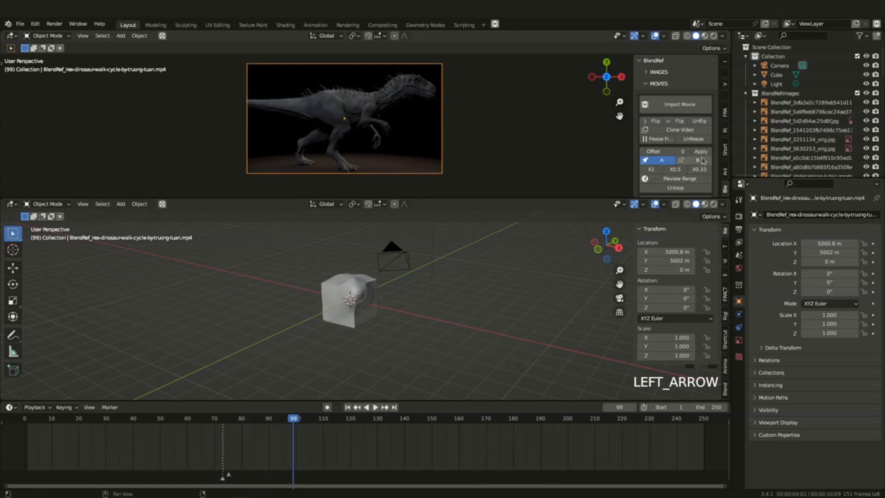
# Toggle playback of the dinosaur video reference while lining up clips
pyautogui.press('space')
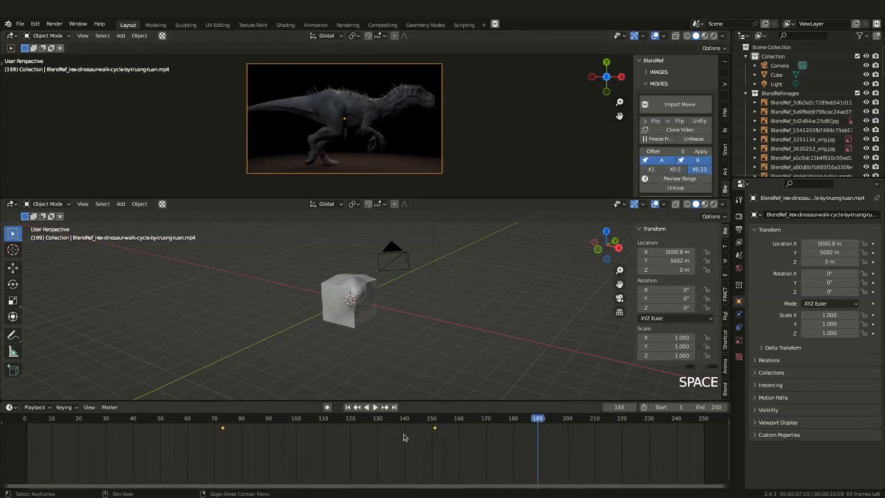
pyautogui.press('space')
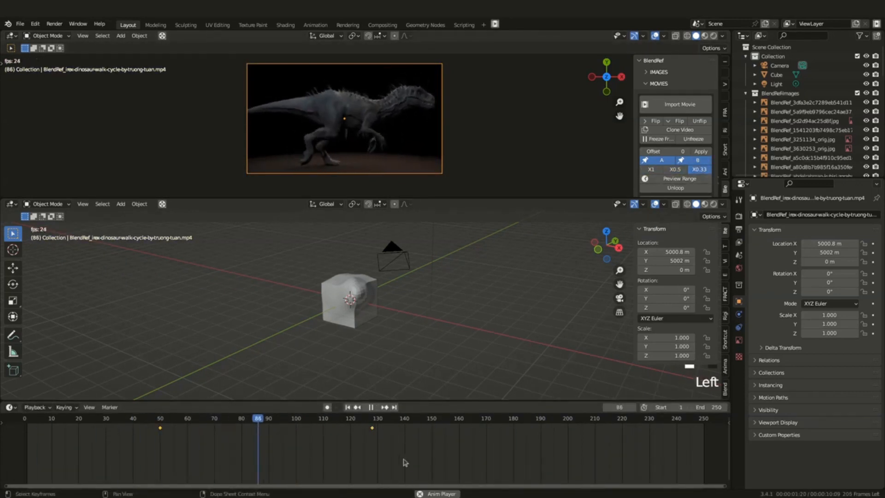
pyautogui.press('space')
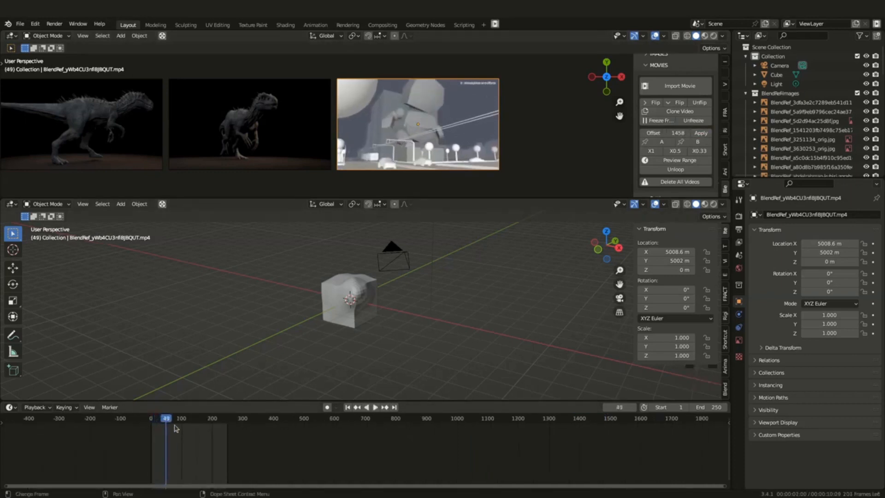
# Change the current frame in the timeline, then play the docked video references
pyautogui.click(374, 407)
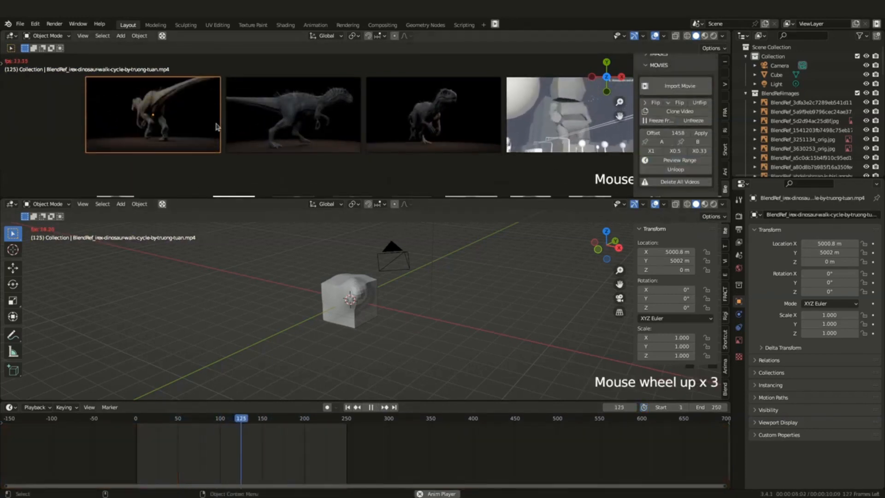
pyautogui.press('space')
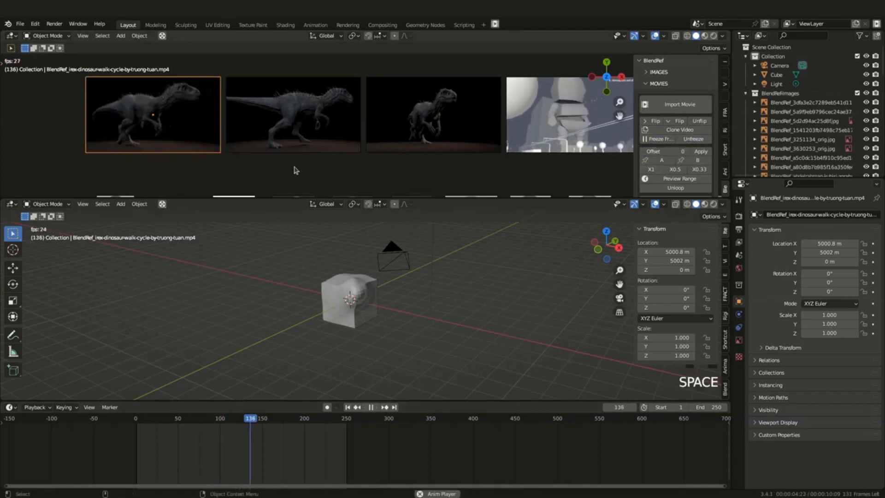